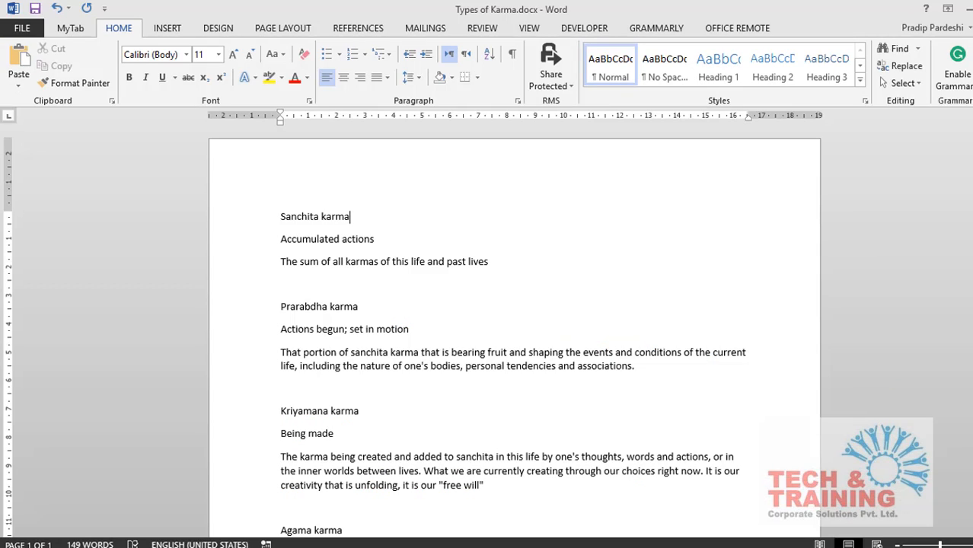
double_click(315, 216)
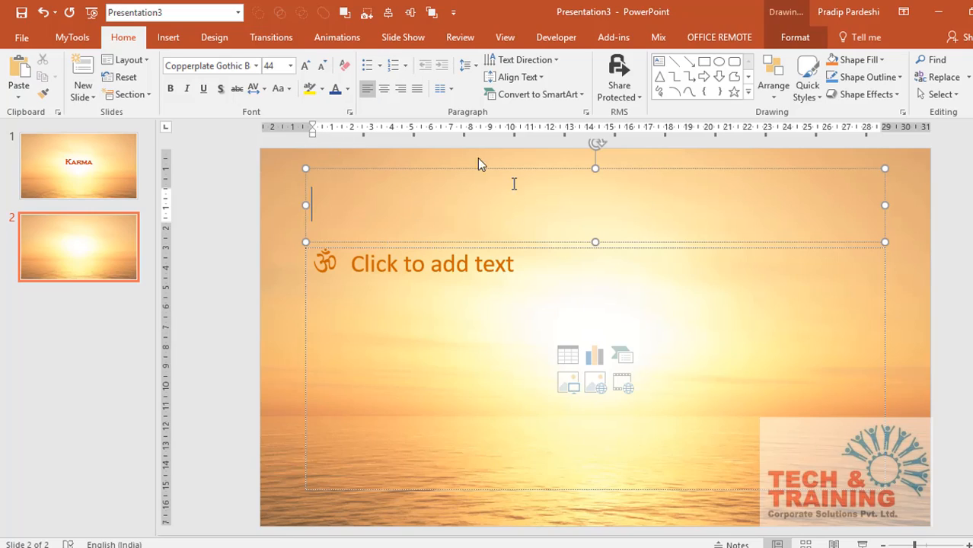
mouse_move(393, 278)
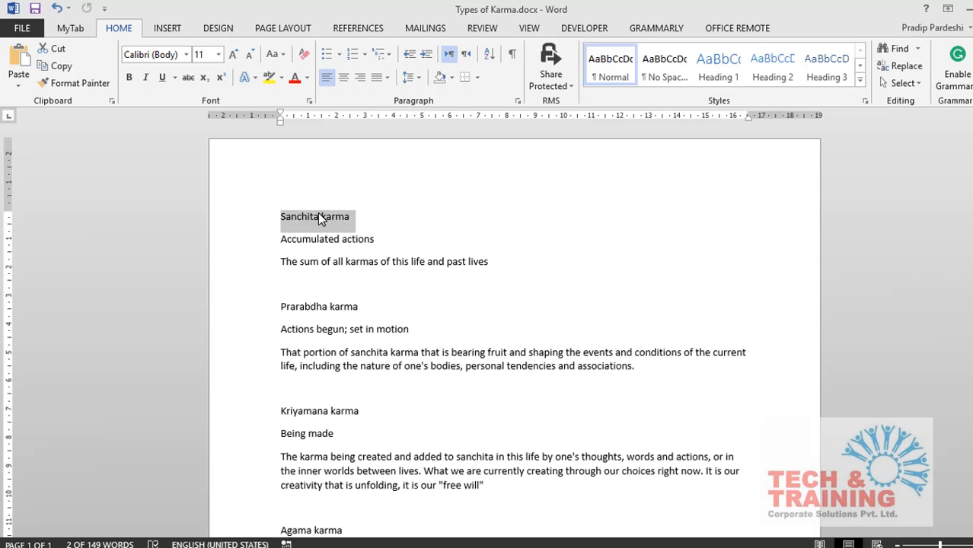
mouse_move(283, 239)
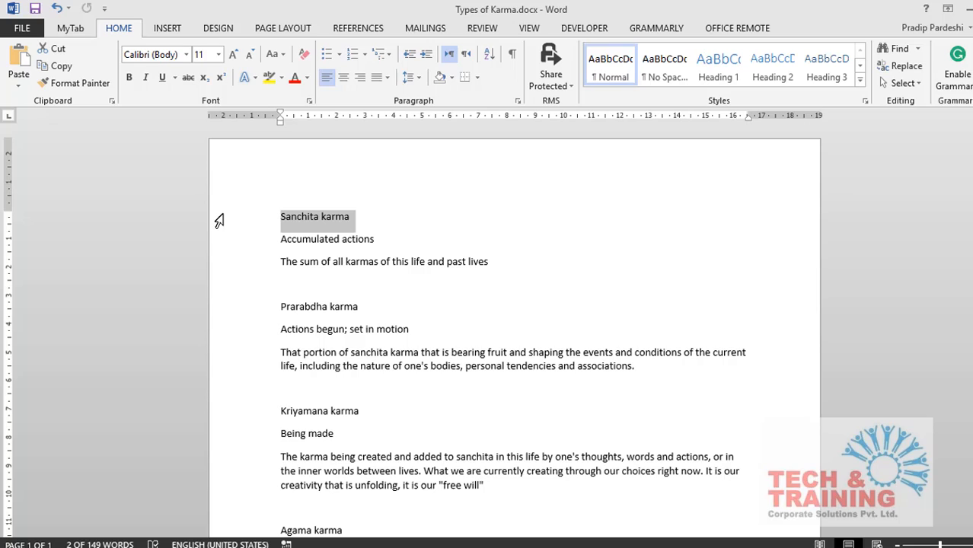
mouse_move(232, 315)
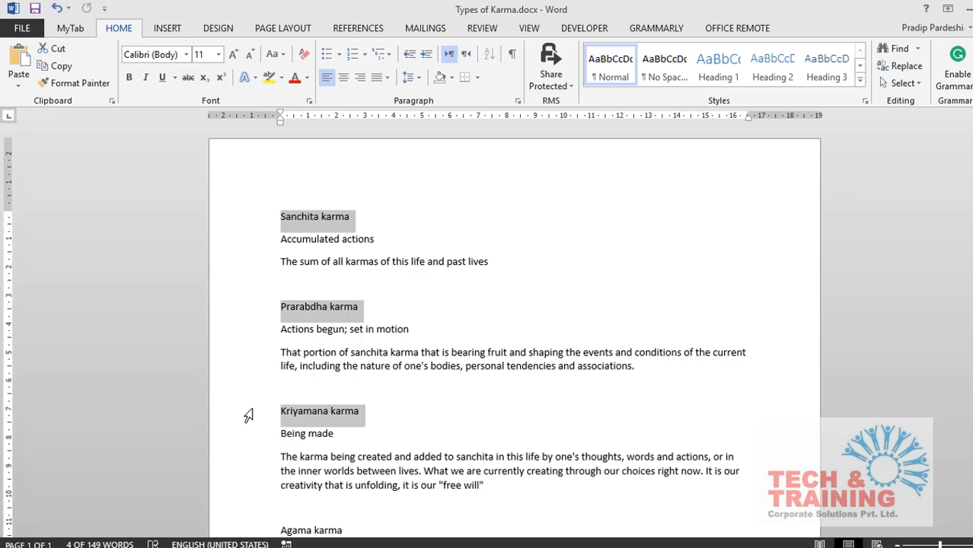
scroll(down, 3)
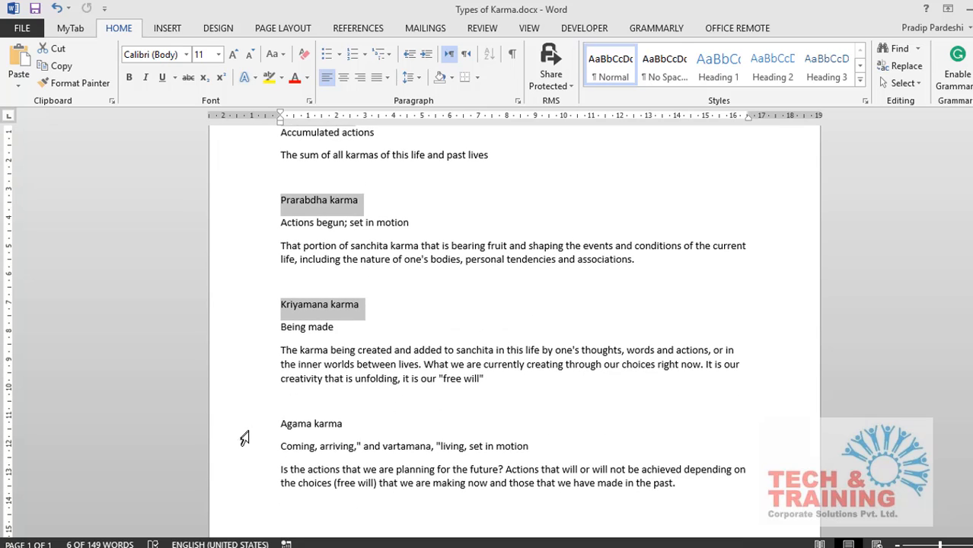
Add 'Agama karma' to the selection and select all plain-formatted outline lines
double_click(310, 423)
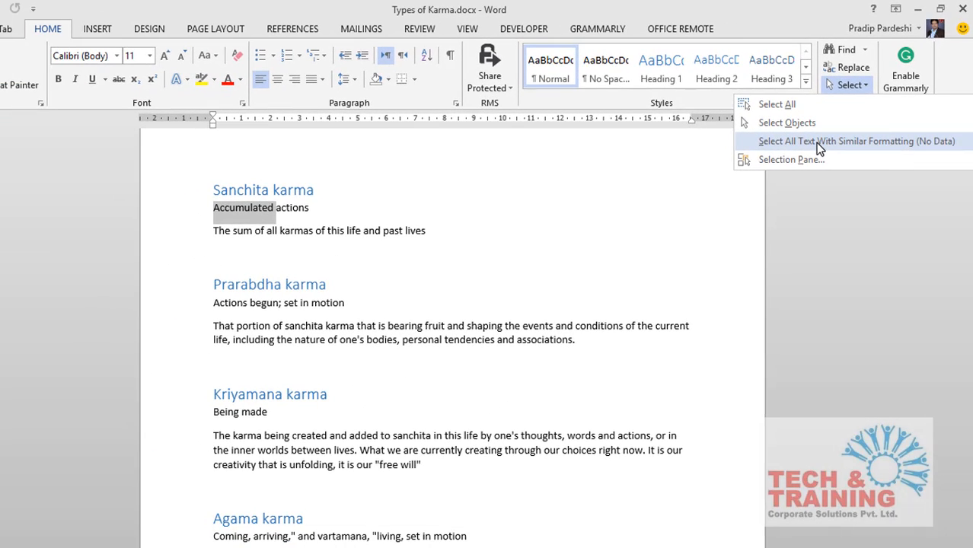
click(861, 141)
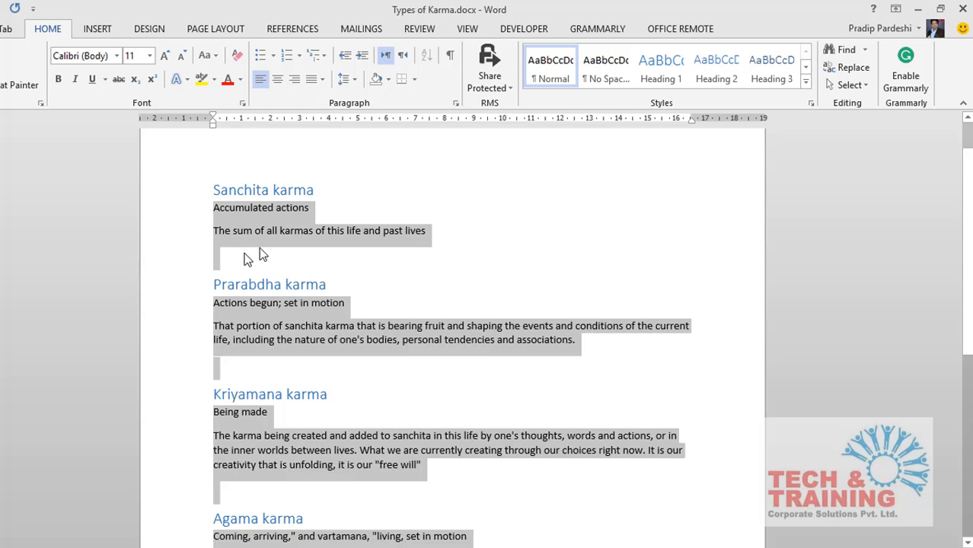
mouse_move(237, 216)
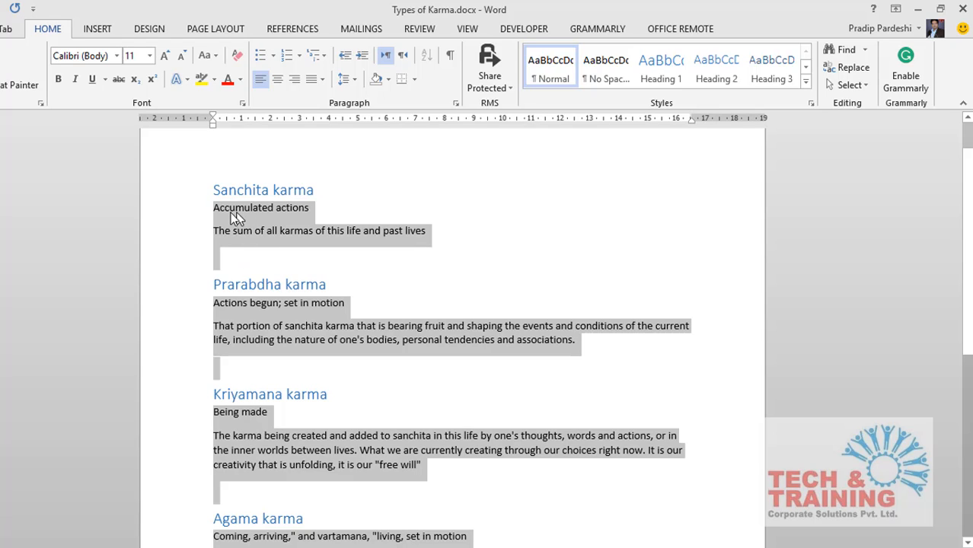
mouse_move(253, 221)
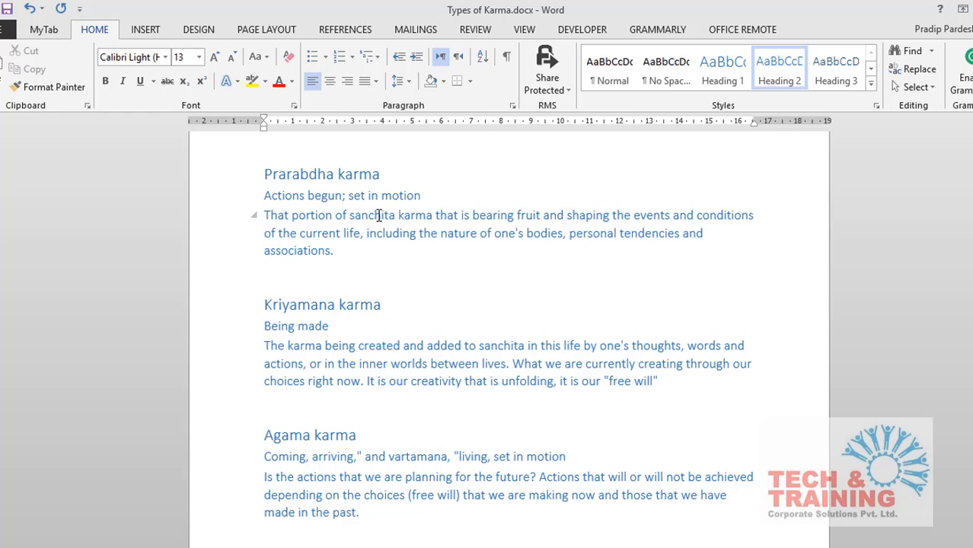
mouse_move(364, 315)
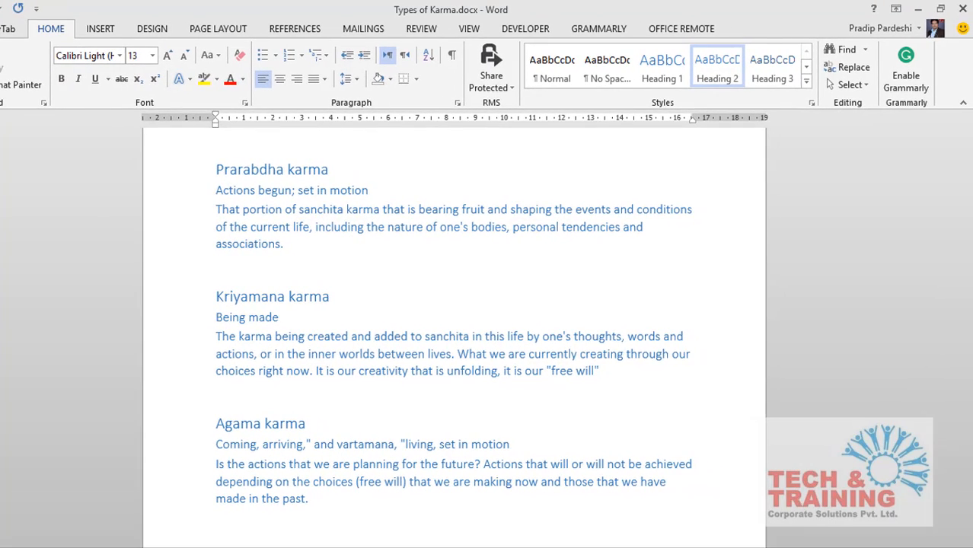
mouse_move(962, 8)
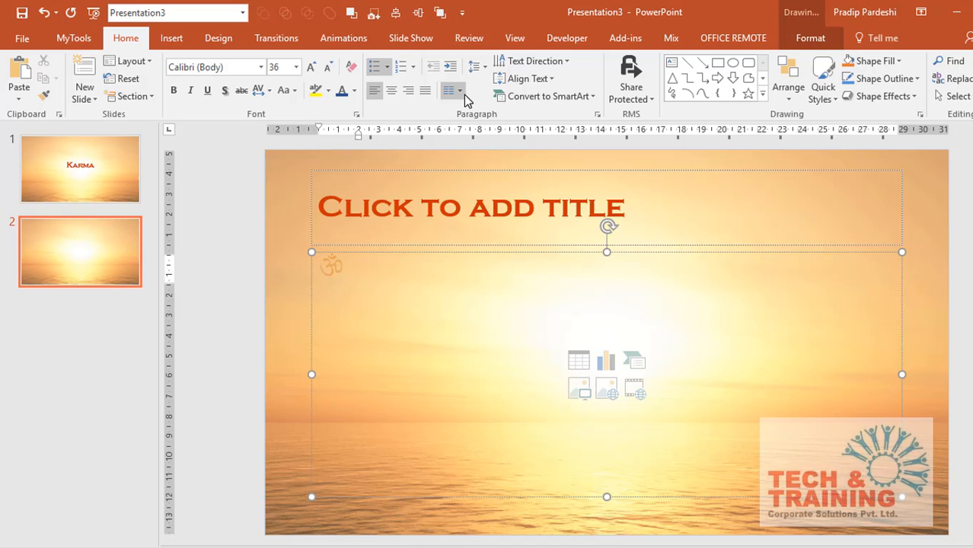
mouse_move(450, 89)
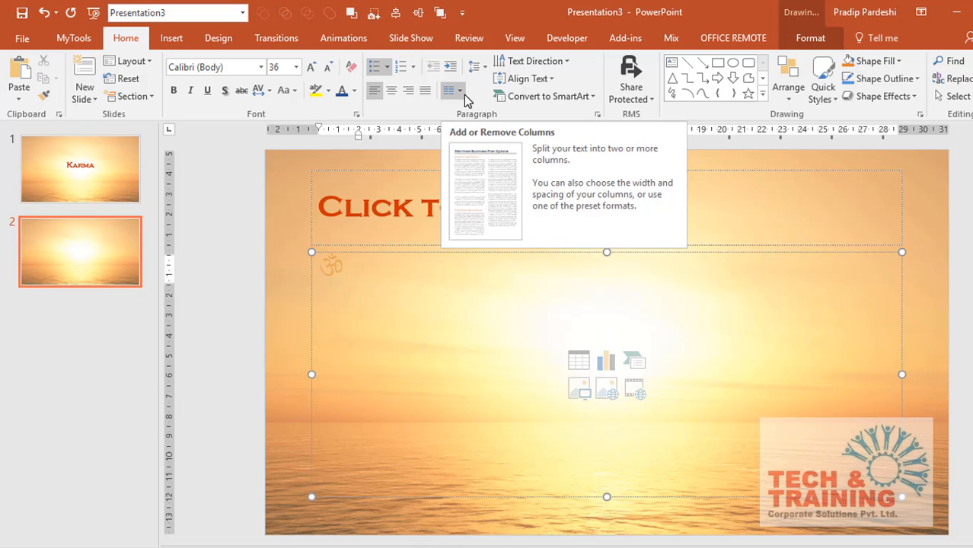
mouse_move(234, 178)
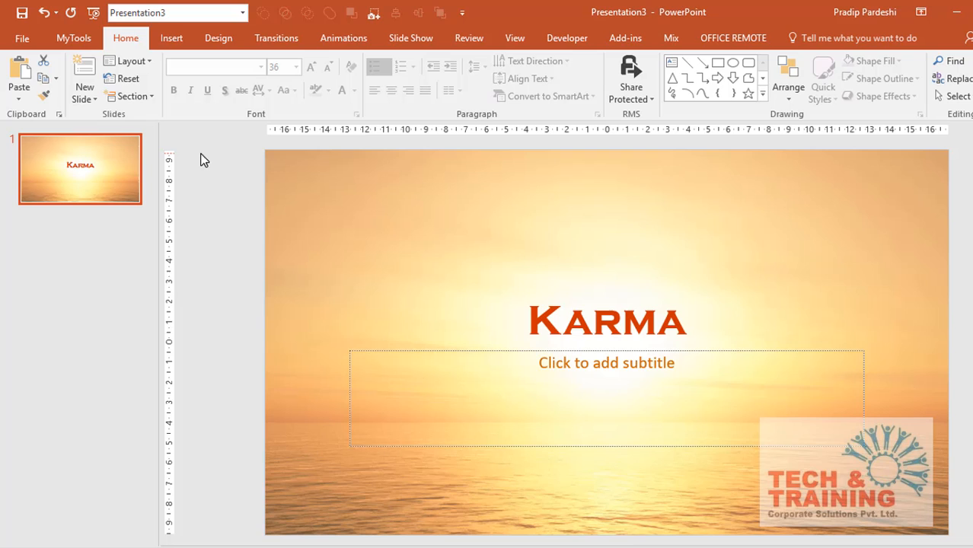
Insert 'Types of Karma.docx' as slides using New Slide's Slides from Outline option
click(82, 84)
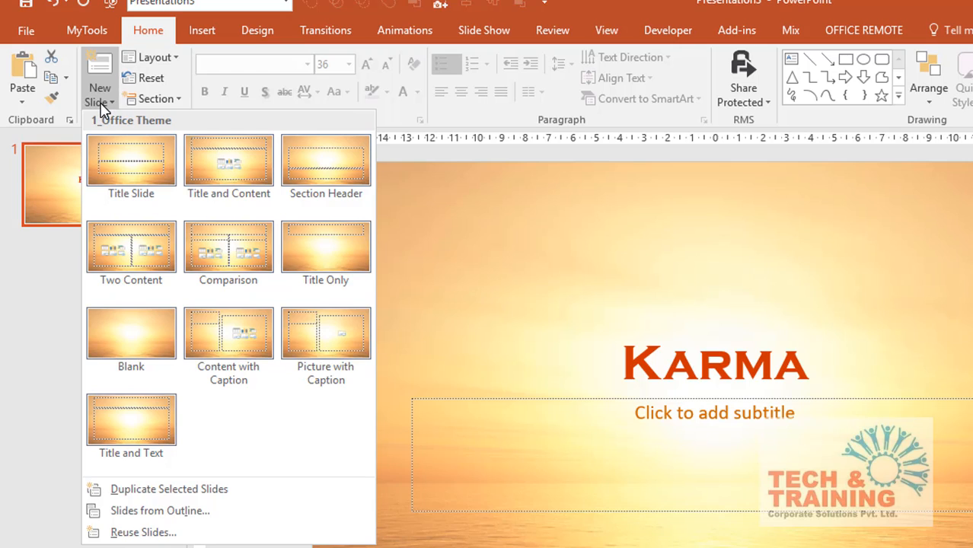
mouse_move(160, 511)
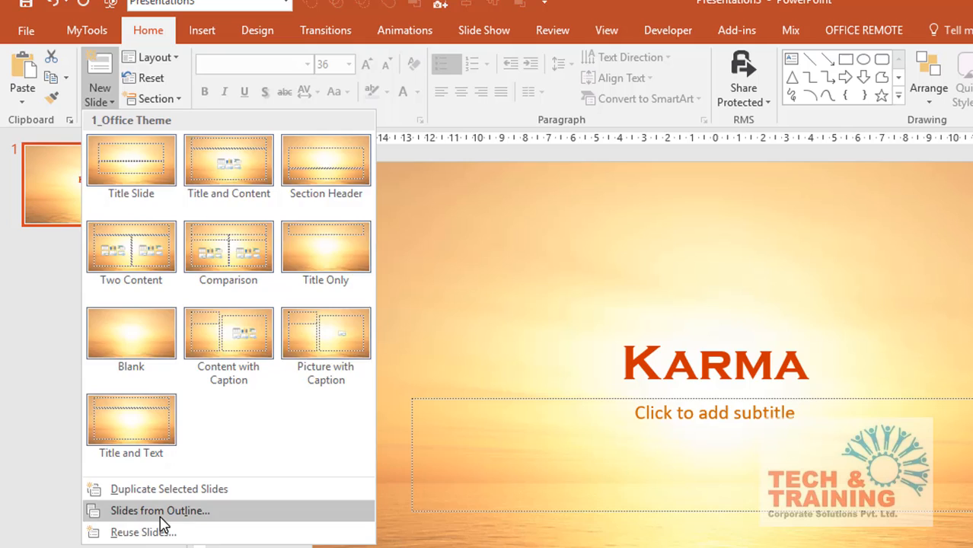
click(159, 510)
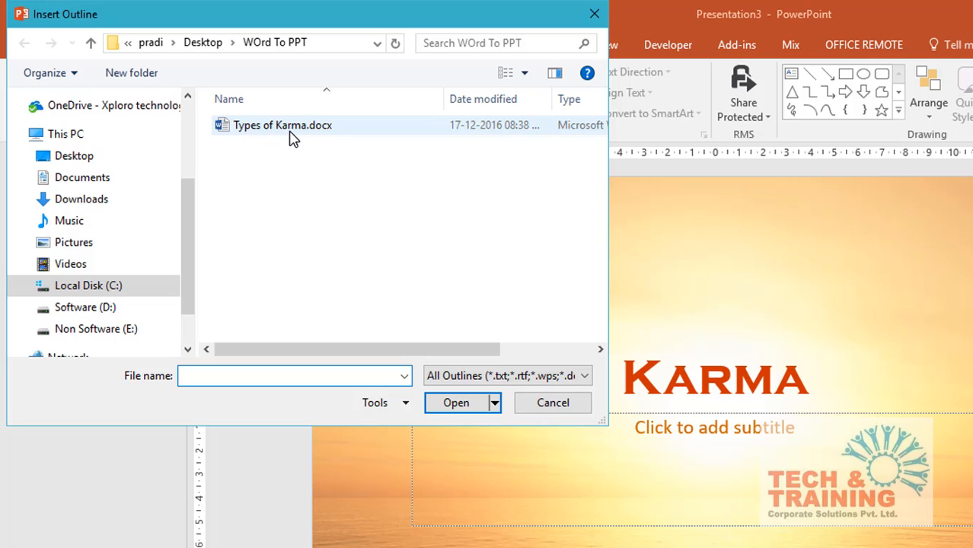
click(284, 125)
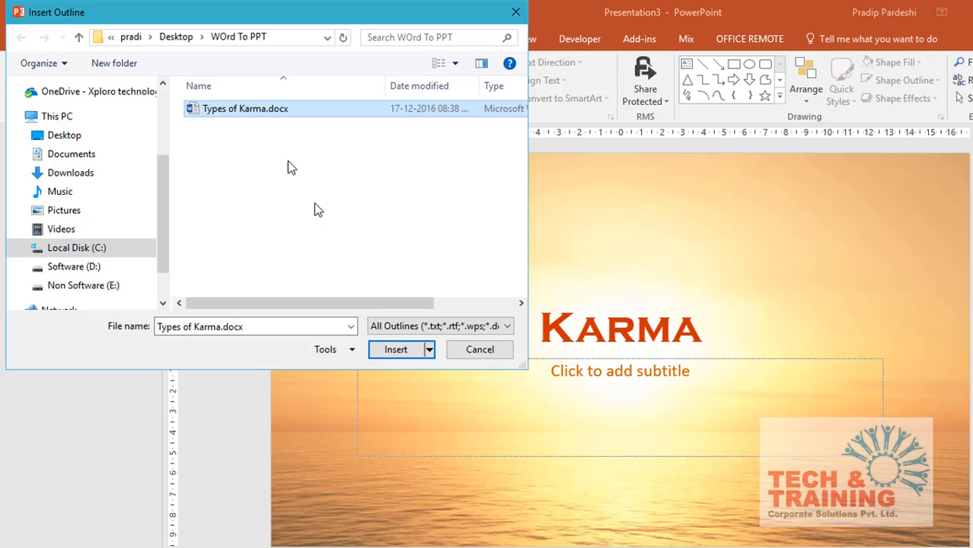
click(393, 349)
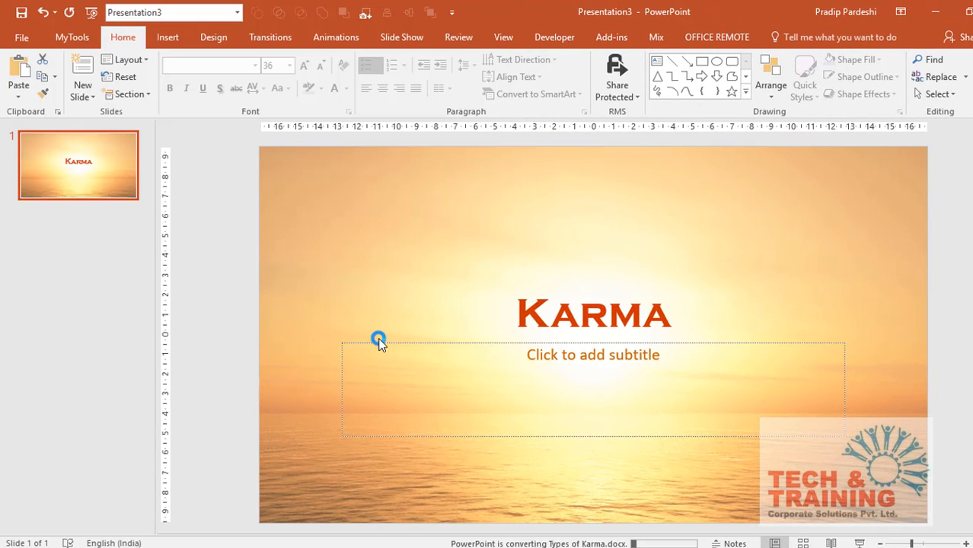
mouse_move(366, 253)
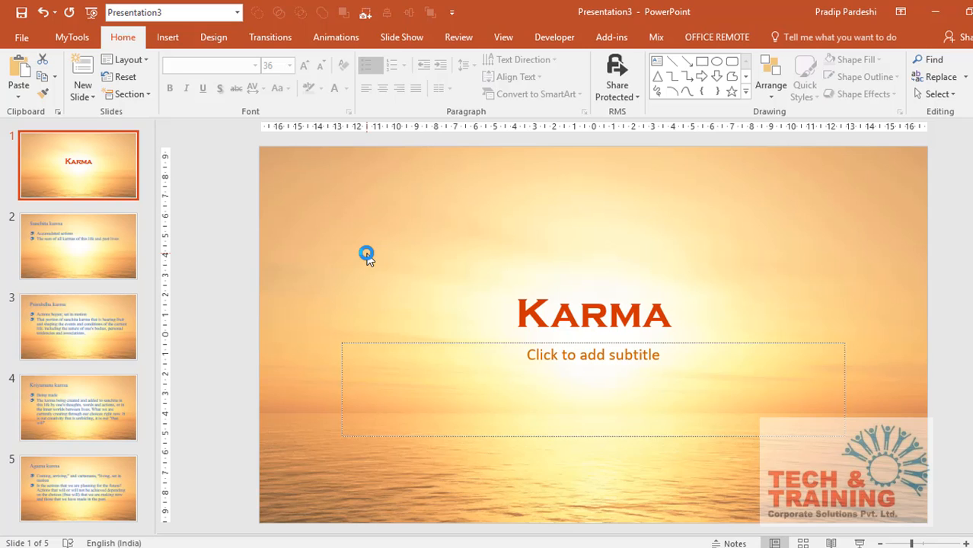
mouse_move(300, 275)
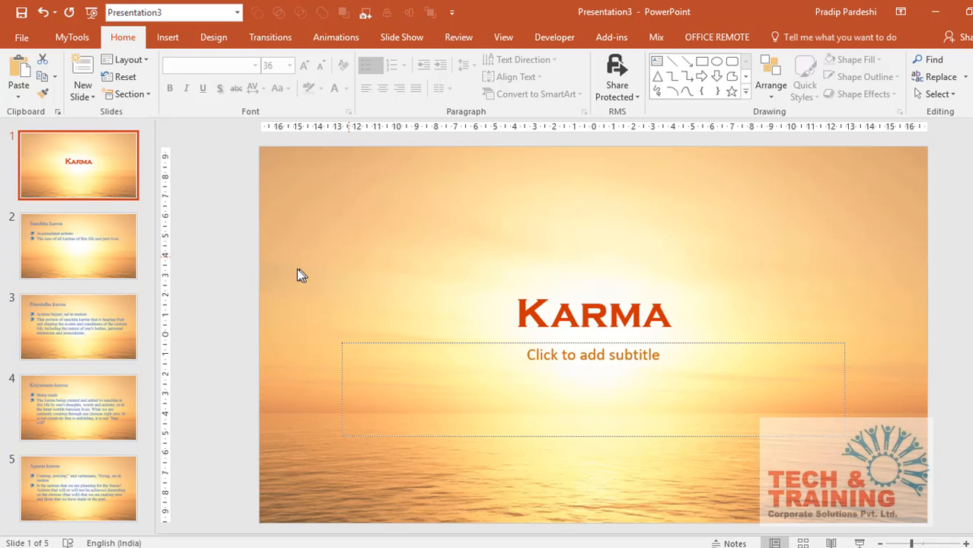
Review the imported Sanchita, Kriyamana and Agama karma slides
click(76, 255)
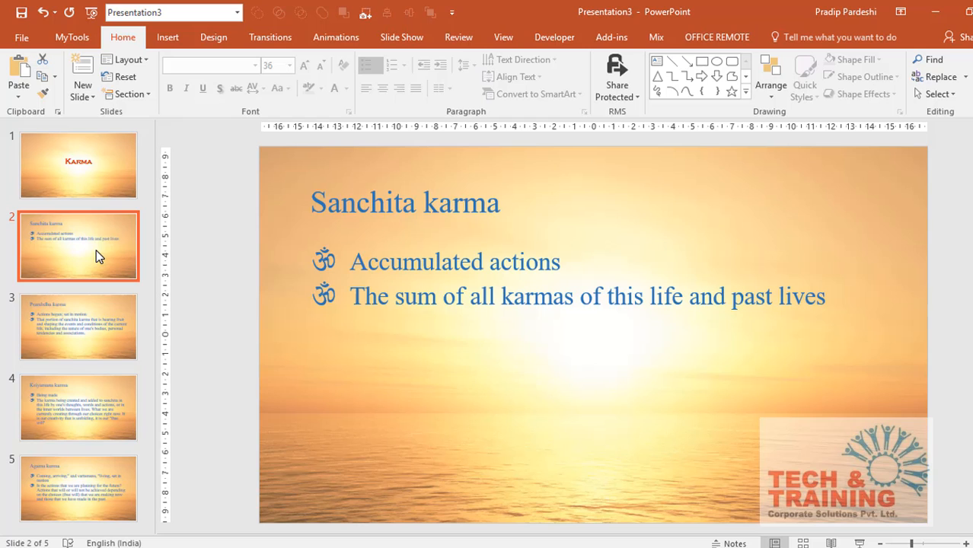
click(75, 412)
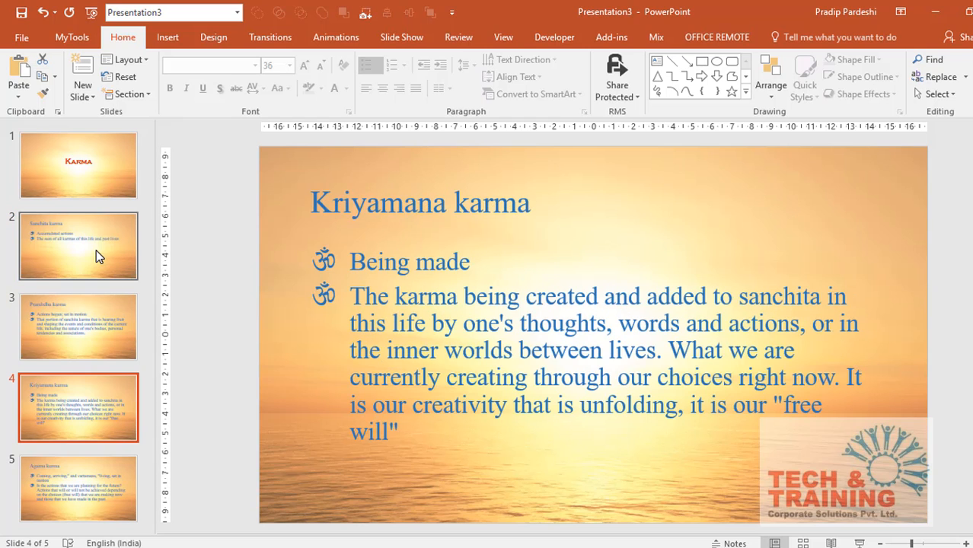
click(76, 495)
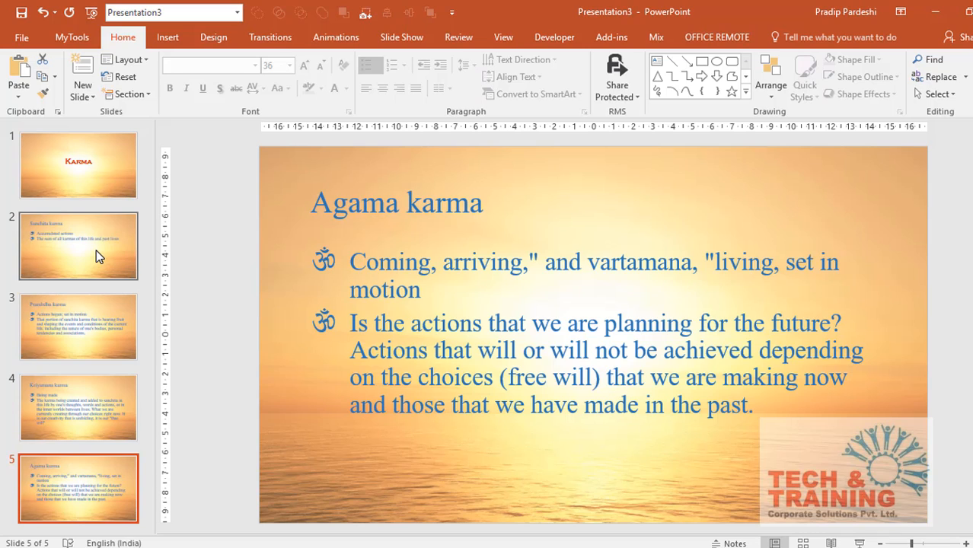
mouse_move(114, 152)
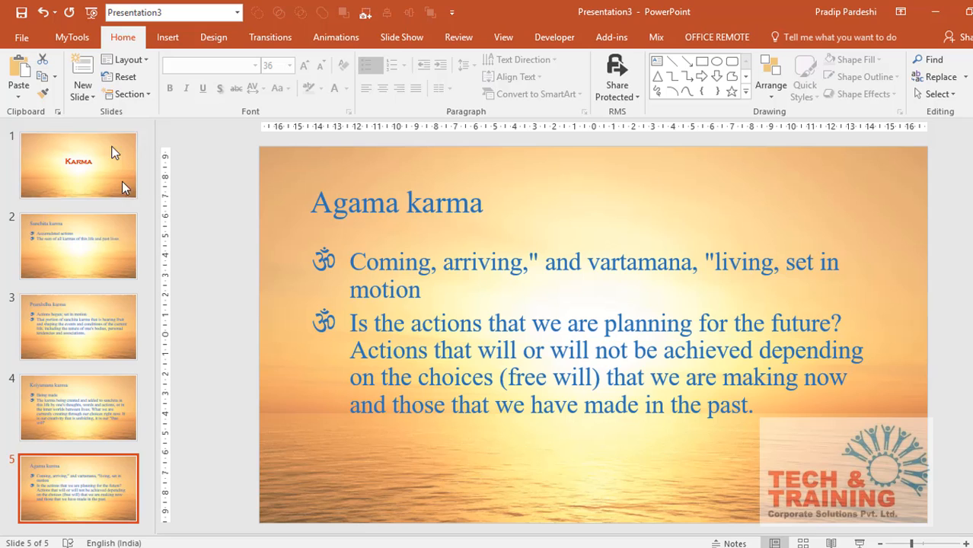
Add a blank title-and-content slide at the end and activate its title placeholder
click(78, 71)
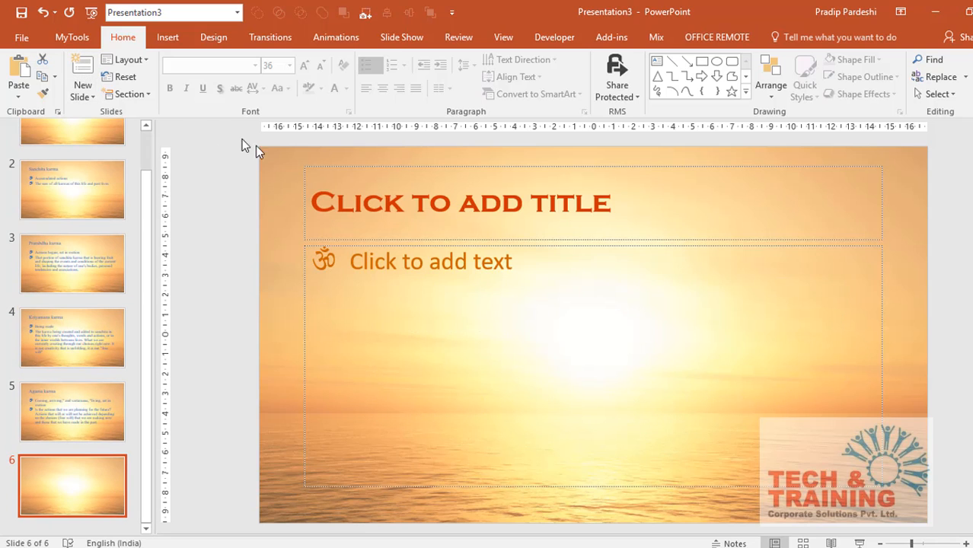
click(457, 202)
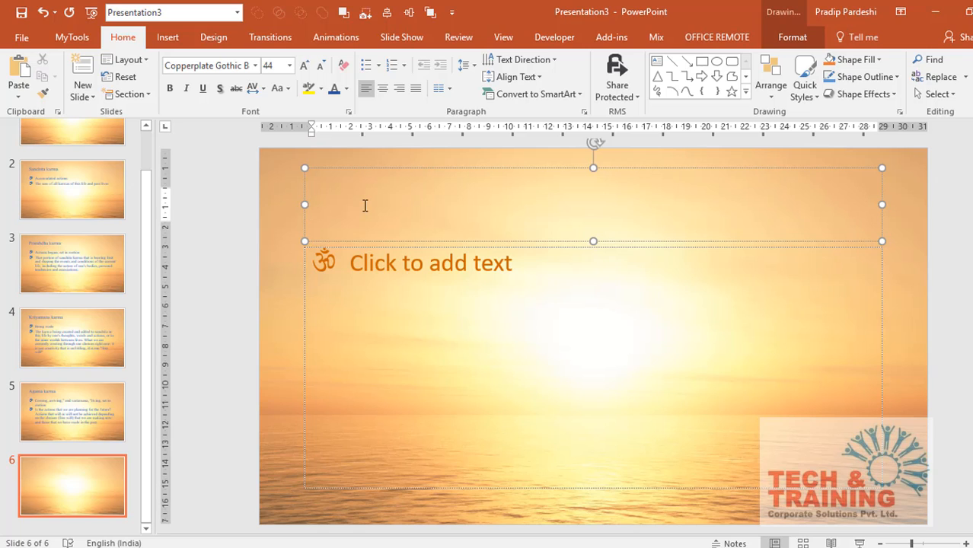
Revisit the Kriyamana karma slide, then the Agama karma slide
click(72, 337)
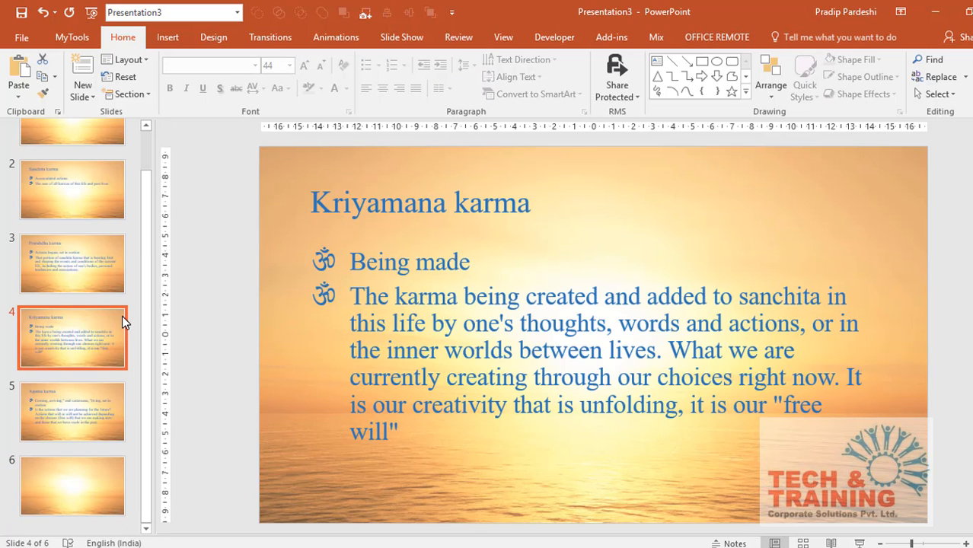
mouse_move(93, 423)
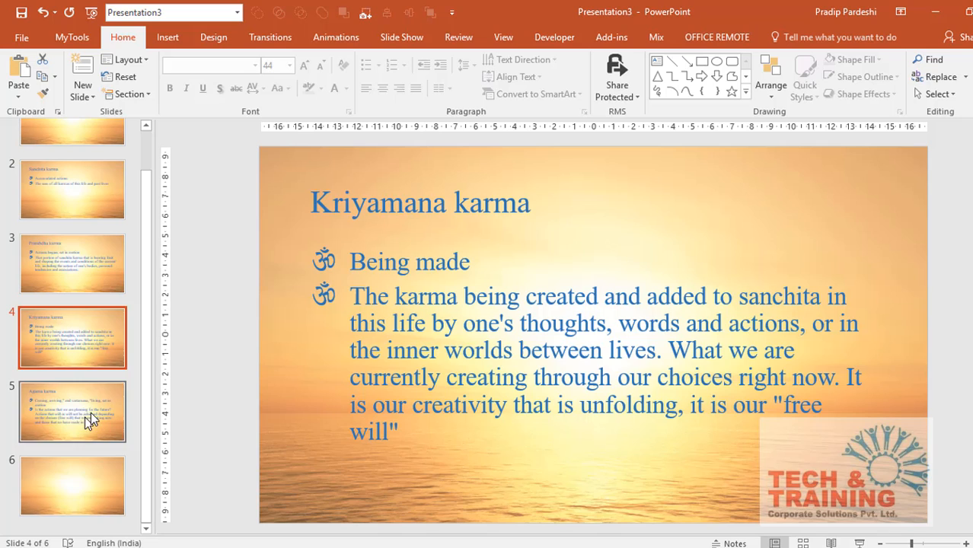
click(72, 426)
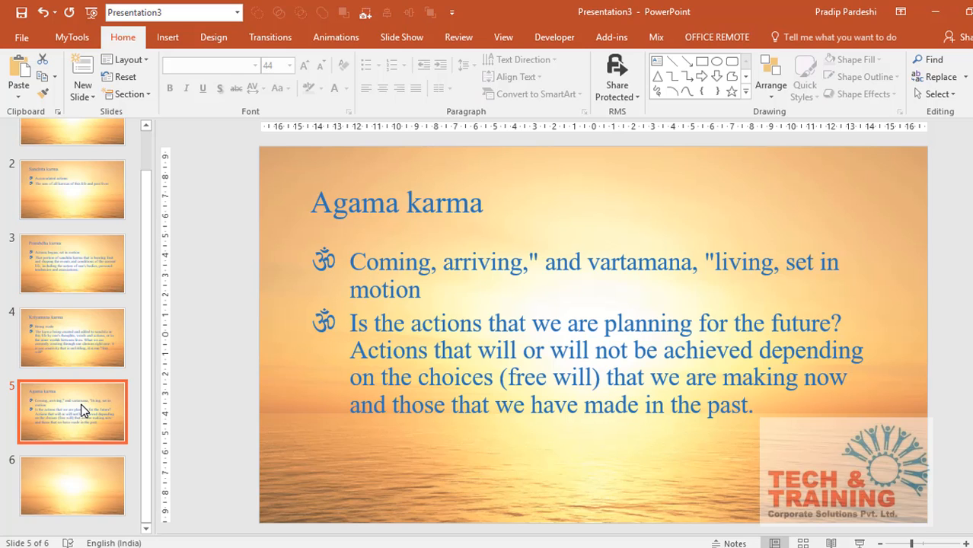
Reset slides 2–5 to master formatting and check the Prarabdha and Kriyamana karma slides
click(72, 189)
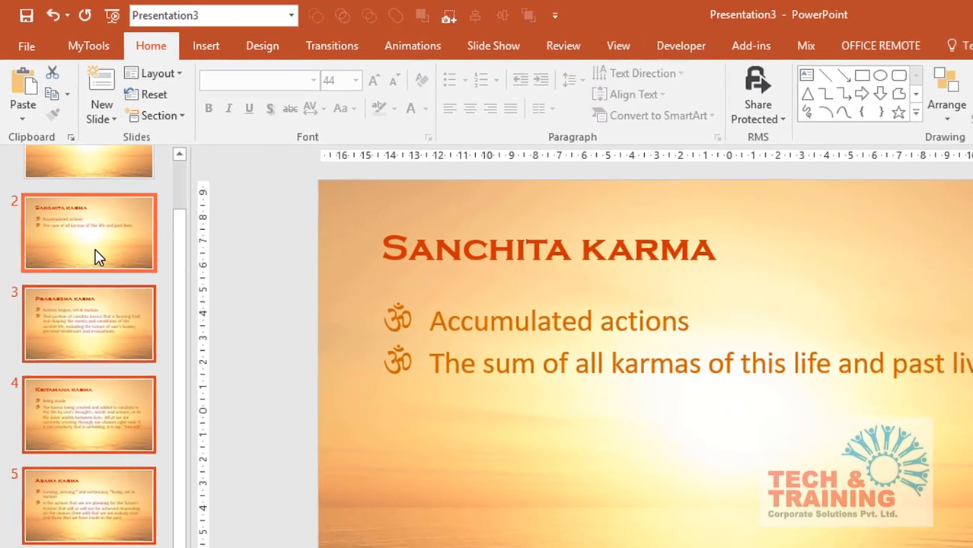
click(89, 322)
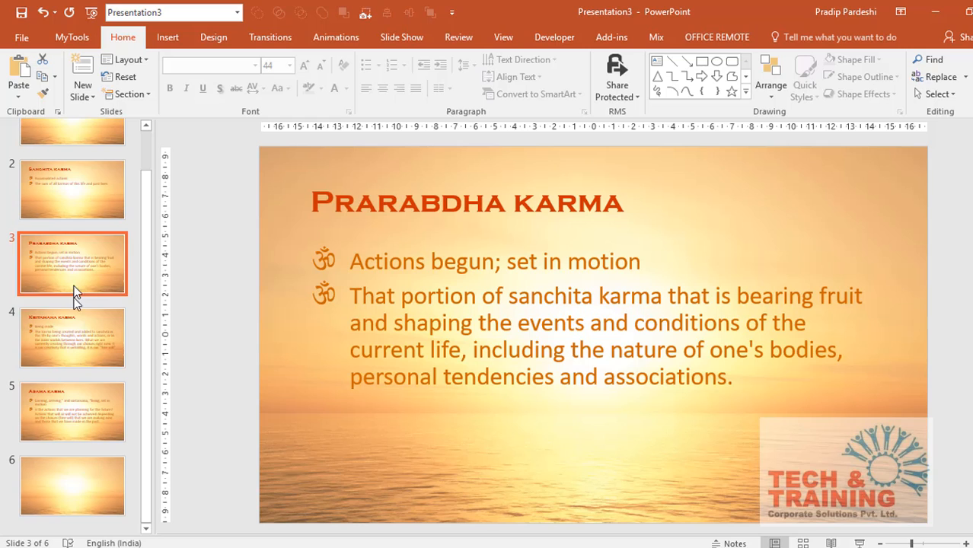
click(73, 337)
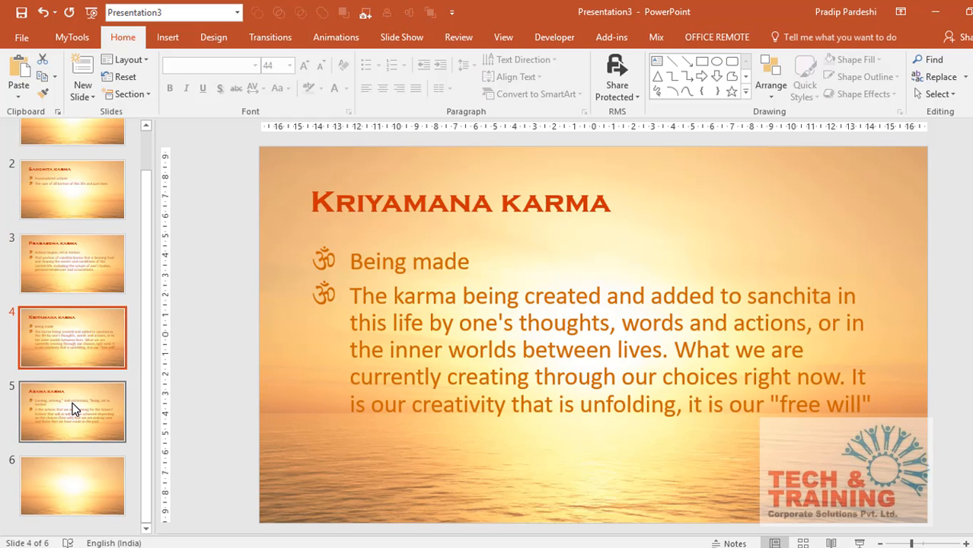